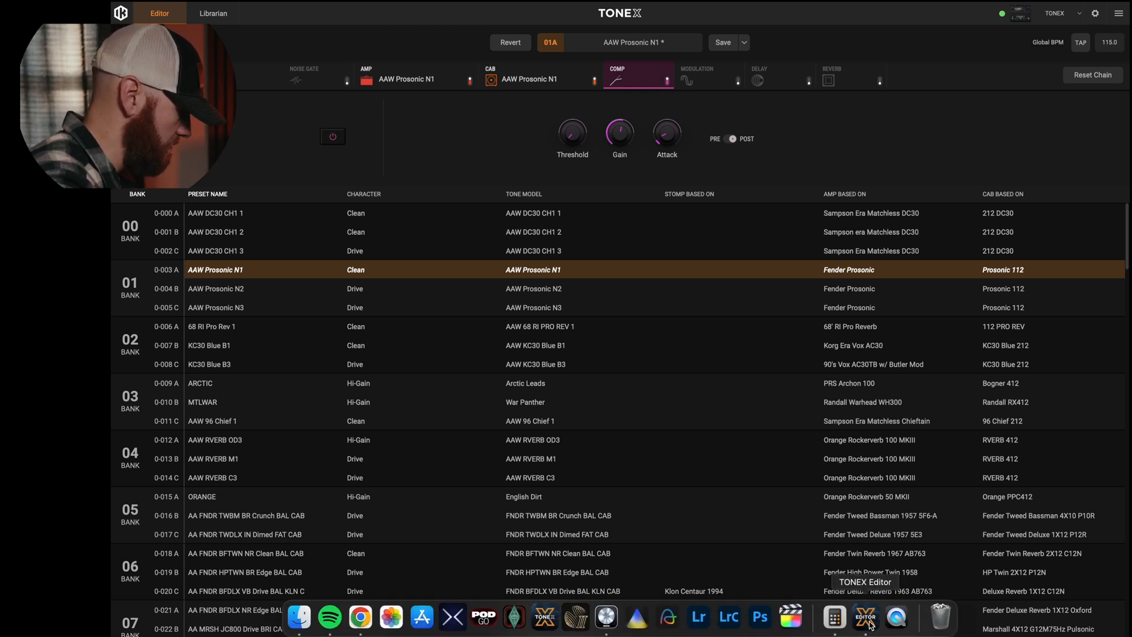
mouse_move(833, 617)
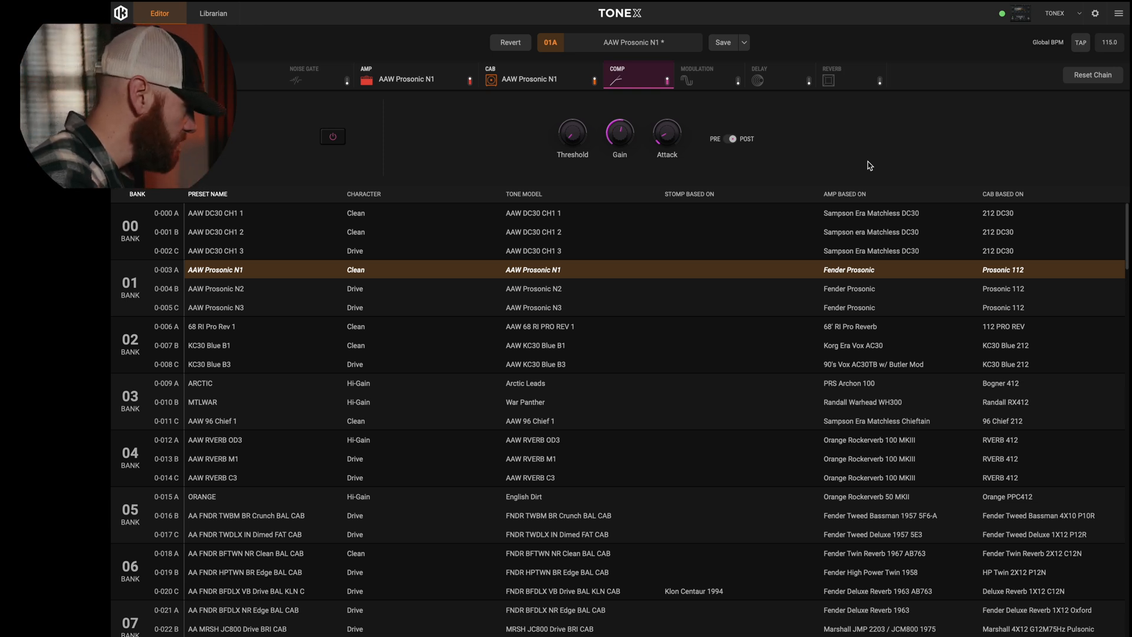
mouse_move(418, 77)
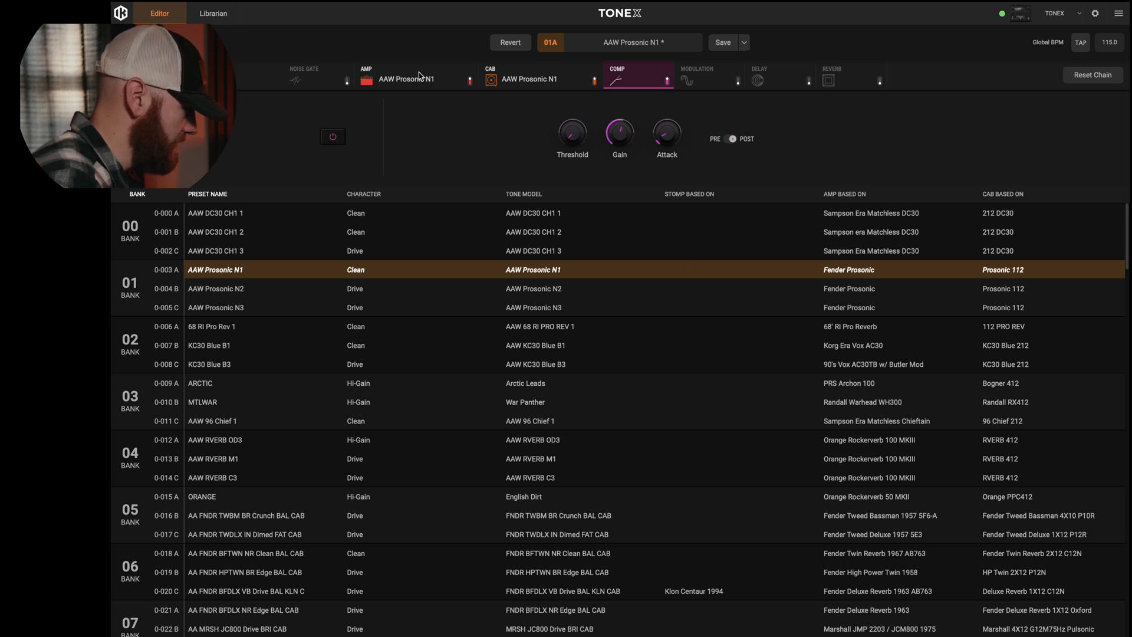
mouse_move(284, 102)
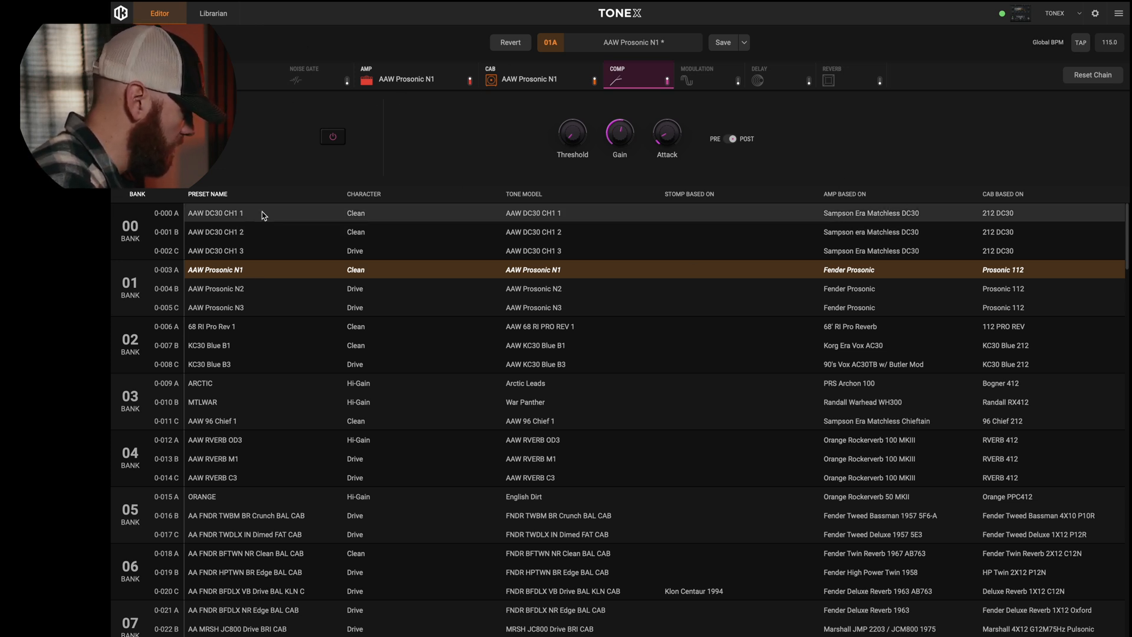
mouse_move(287, 215)
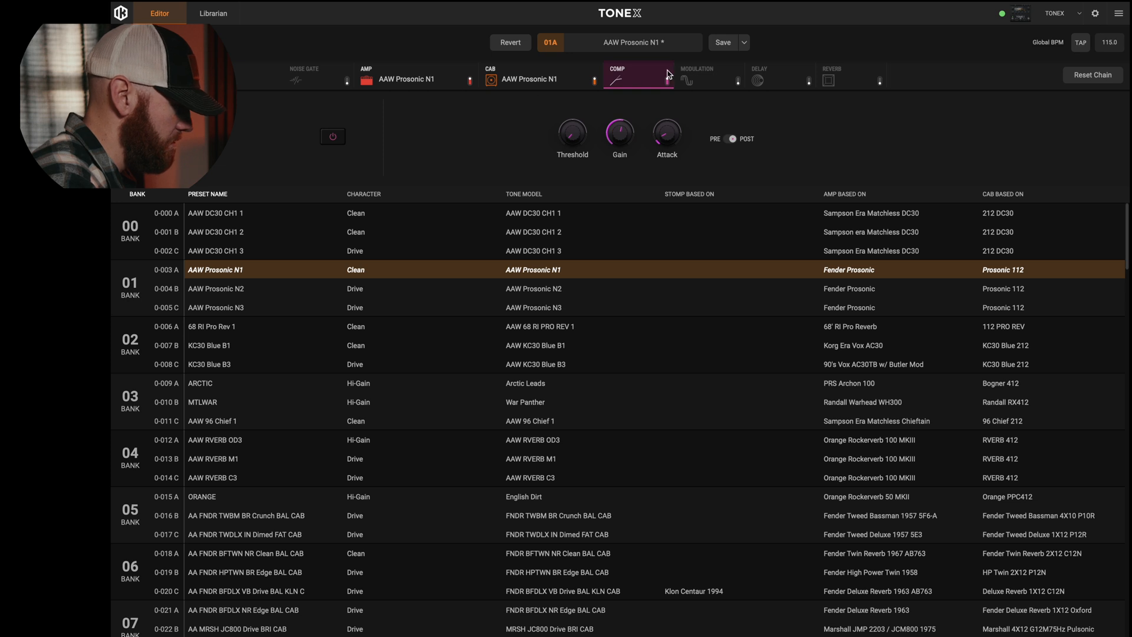
mouse_move(1103, 20)
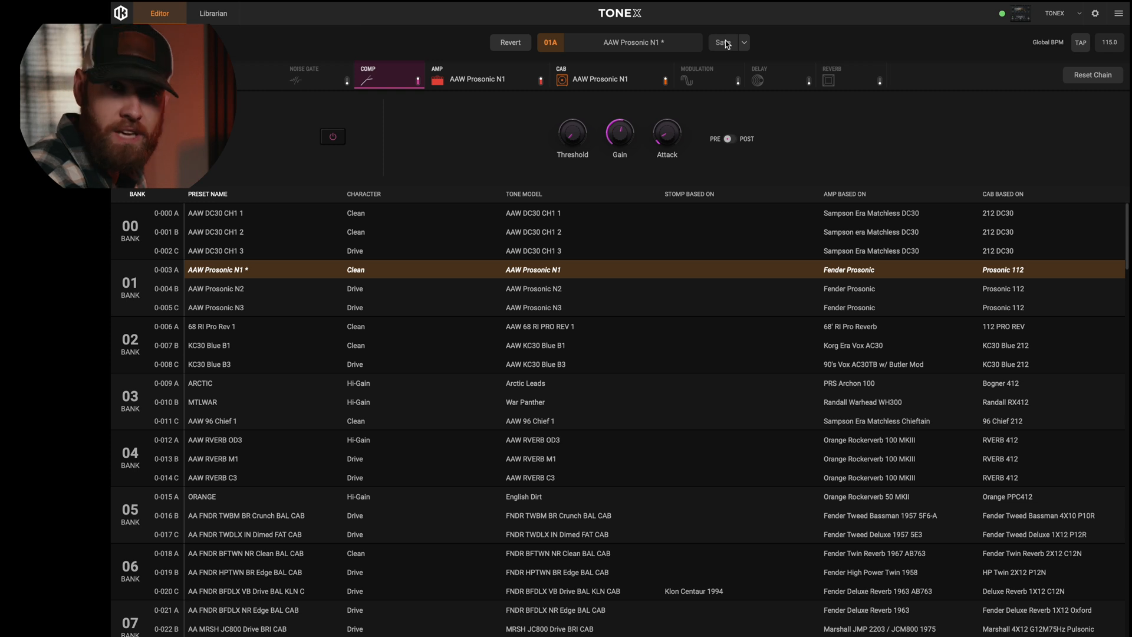
Revert preset 01A AAW Prosonic N1, discarding the compressor-before-amp edit.
click(745, 42)
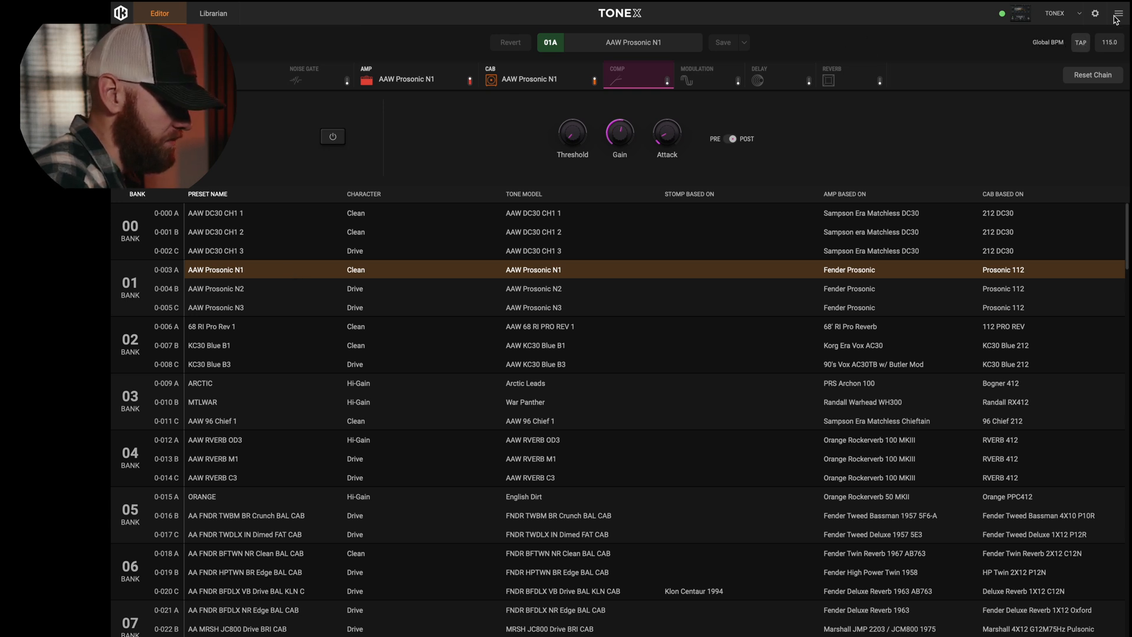
Review the software version and copyright info in the account panel, then close it.
click(1094, 13)
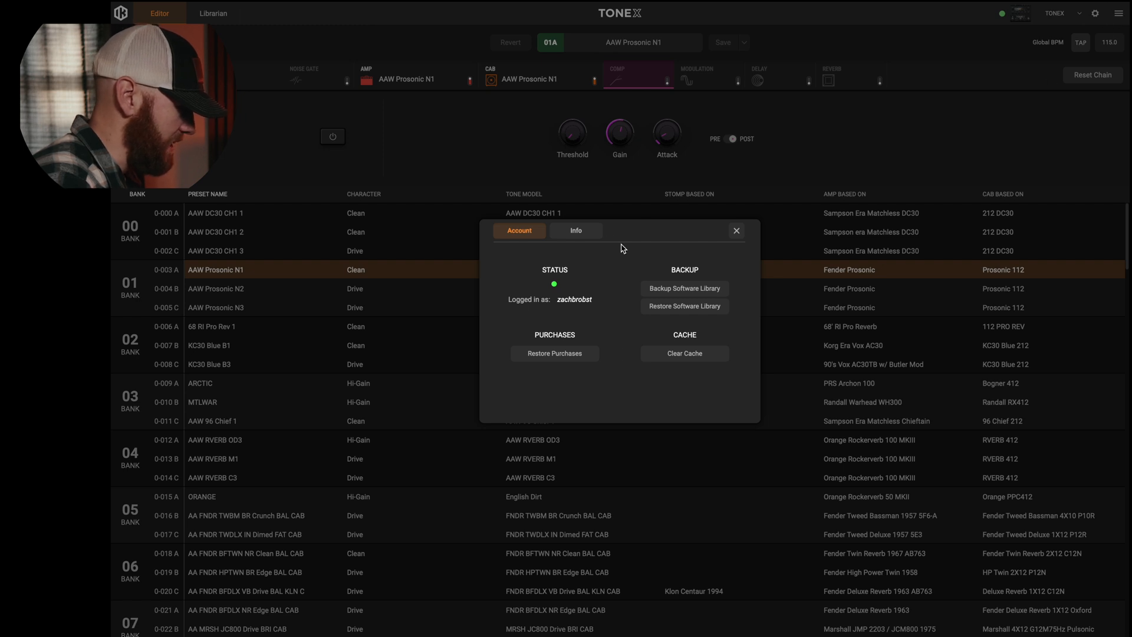
mouse_move(605, 252)
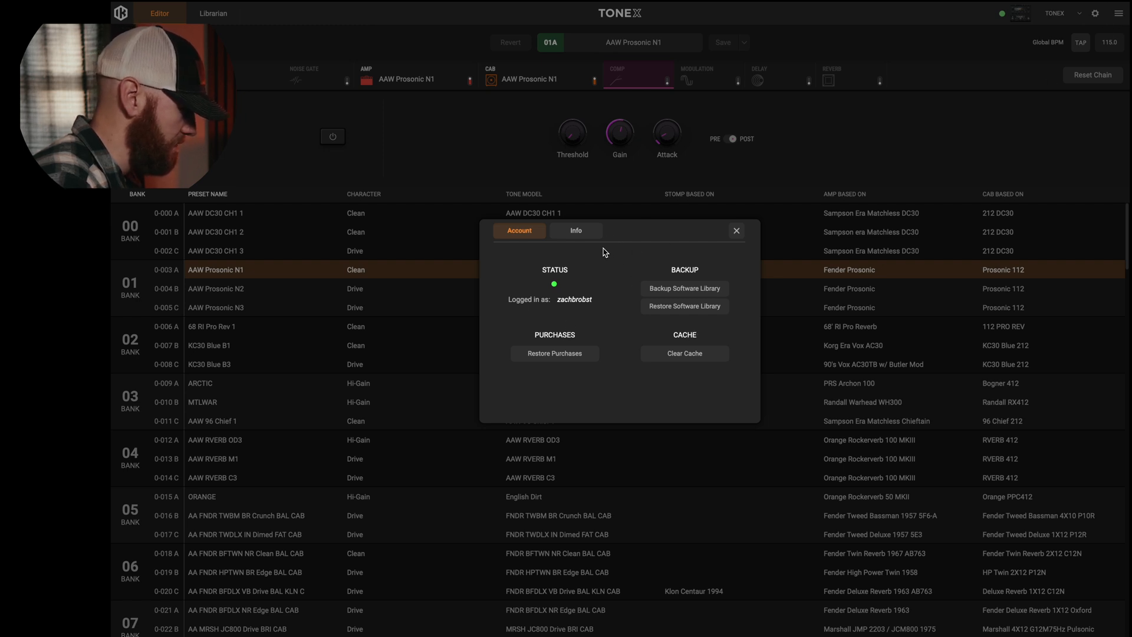
click(575, 231)
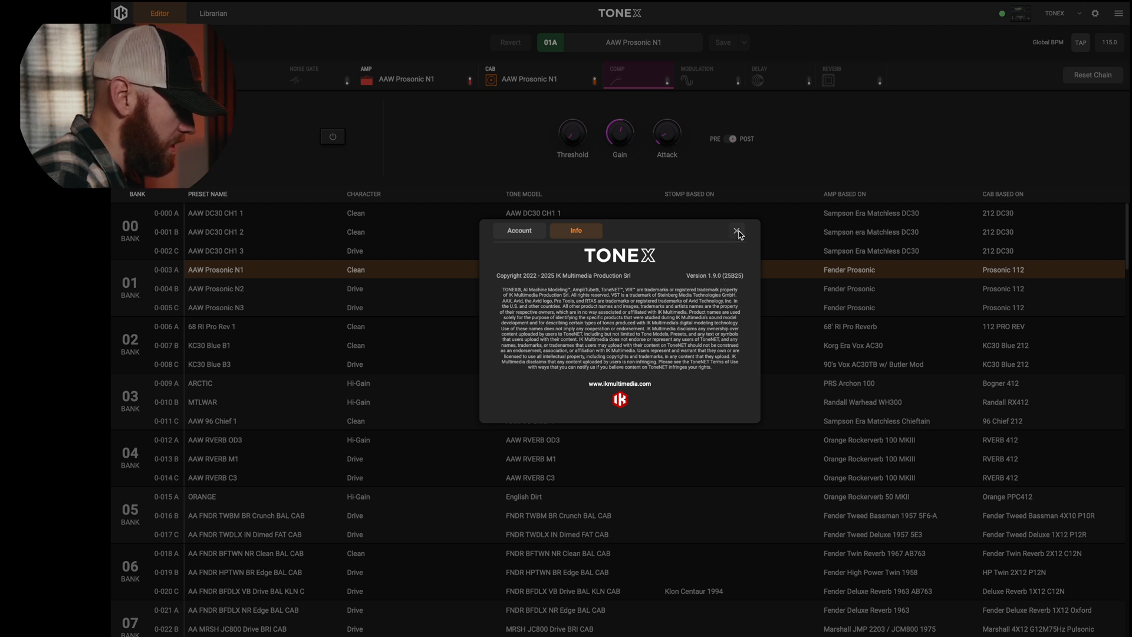
click(738, 231)
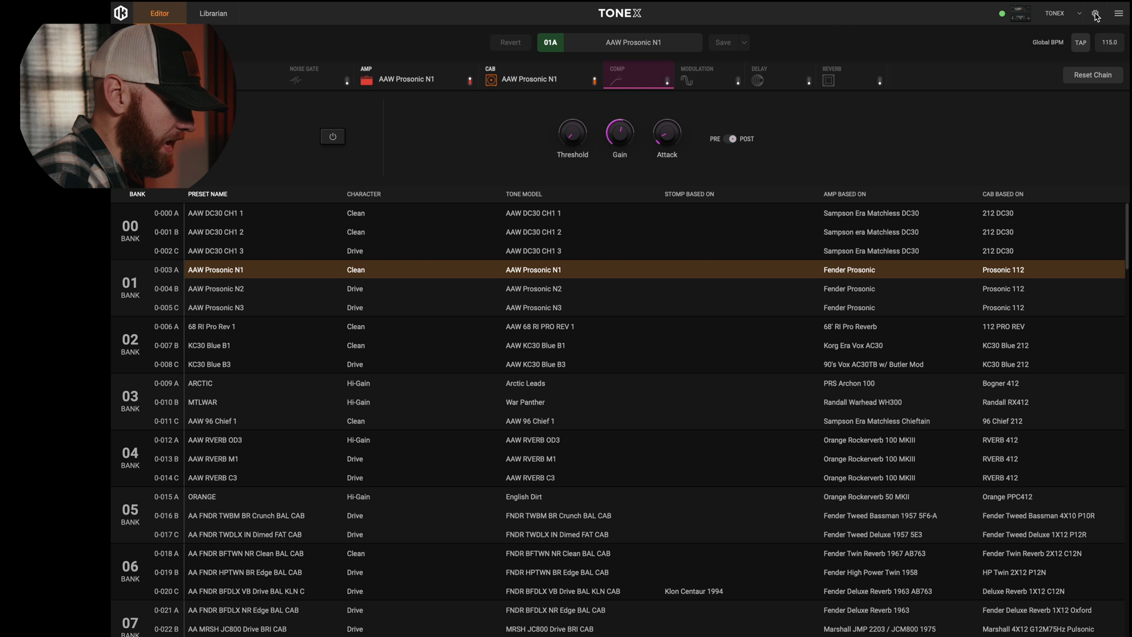
Check Tempo Setup, which shows global tempo mode, and close it.
click(1094, 13)
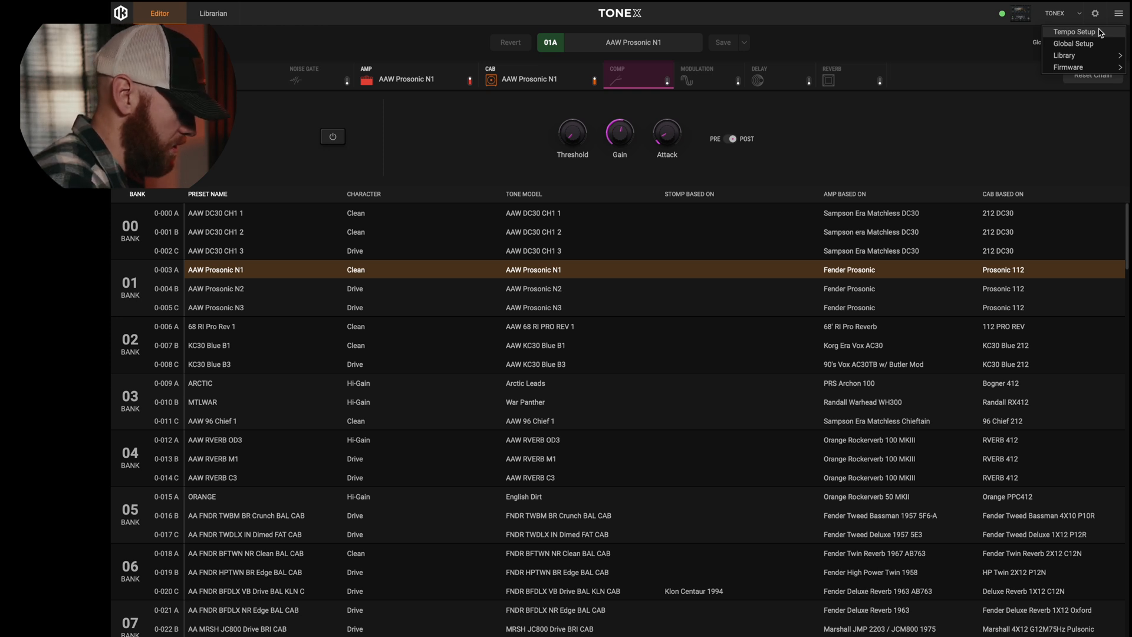
click(1074, 32)
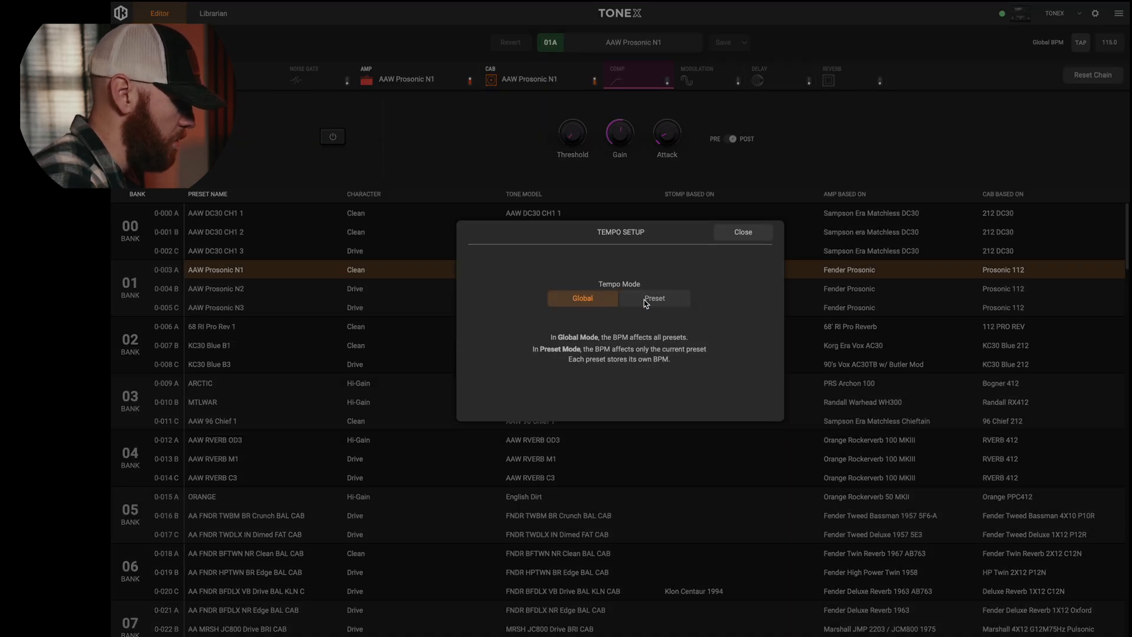
mouse_move(714, 269)
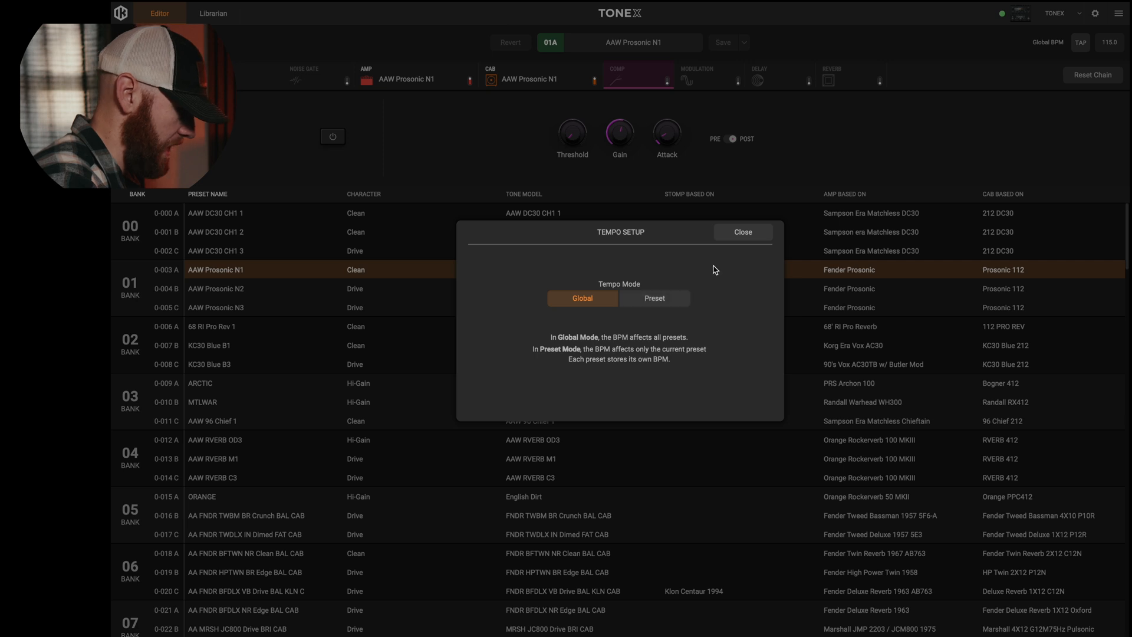
click(1096, 13)
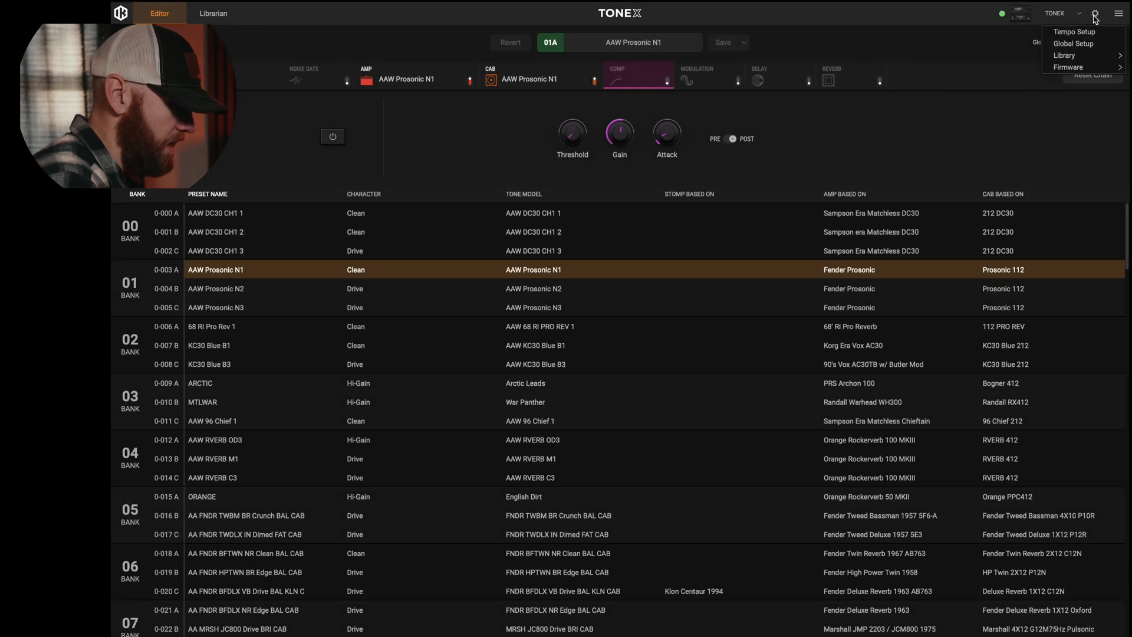
Review Global Setup's volume, Ext. Control, Tuner and General pages, including preset naming display.
click(1074, 44)
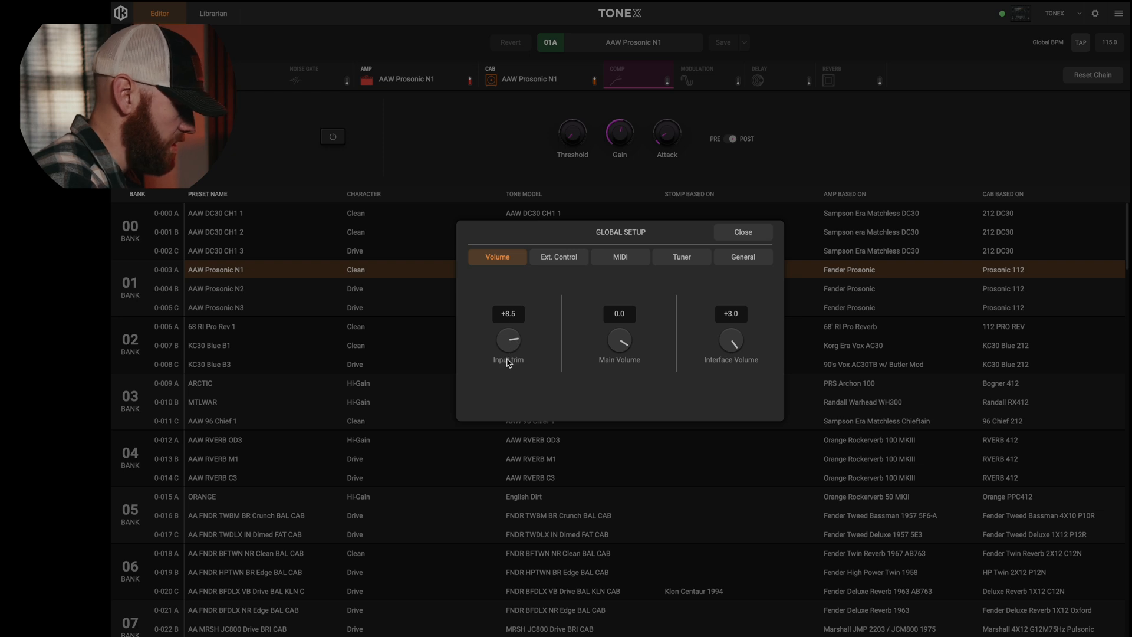
mouse_move(763, 354)
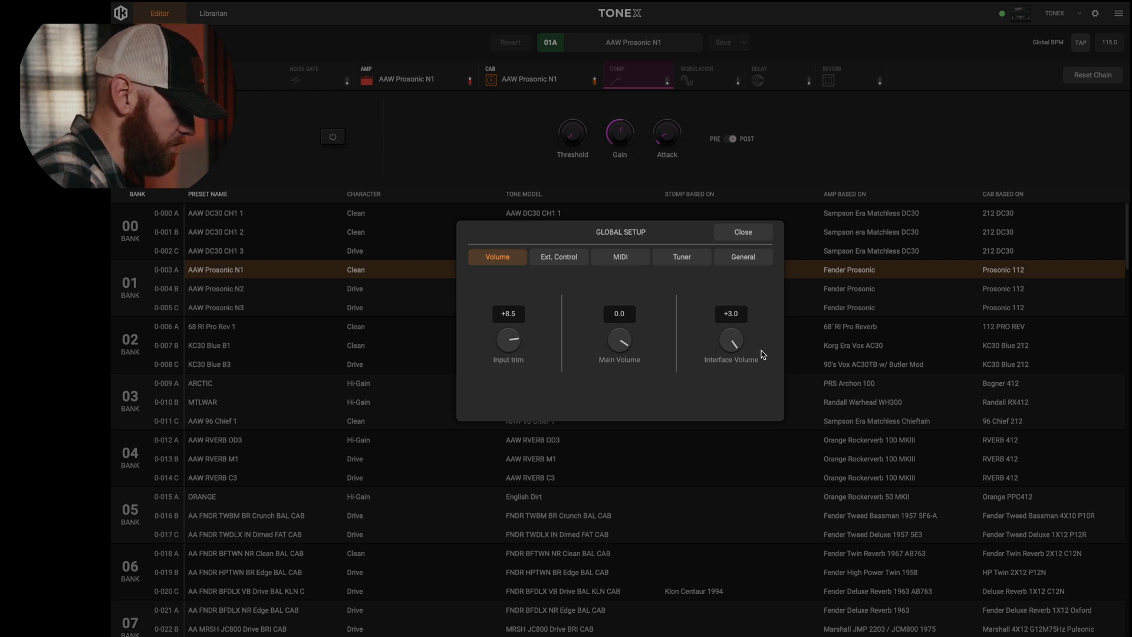
mouse_move(747, 366)
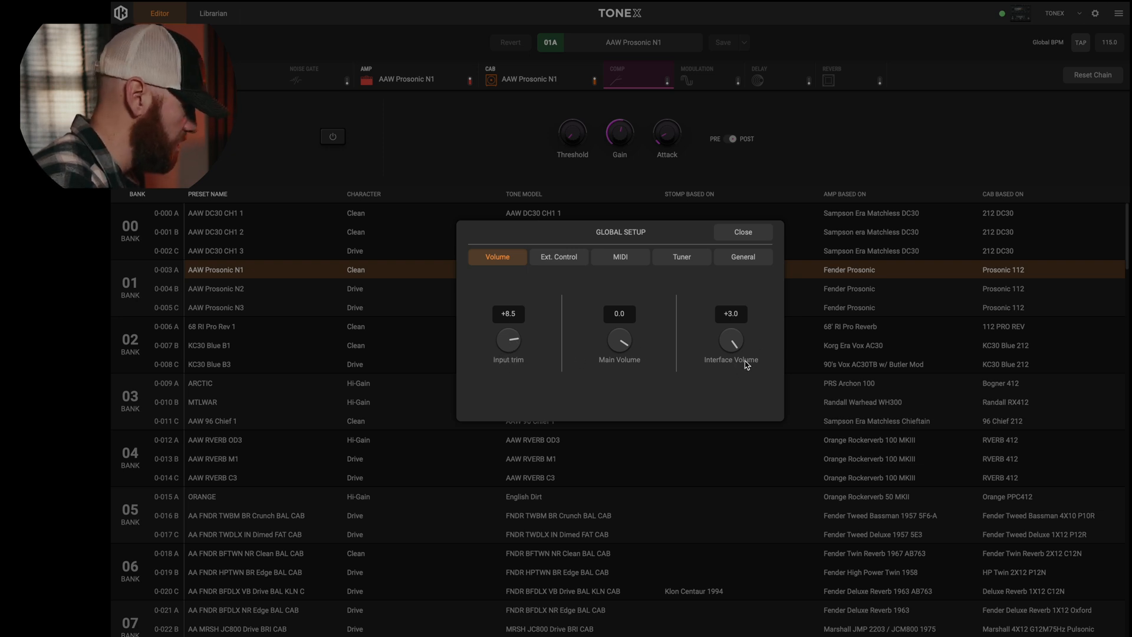
click(558, 257)
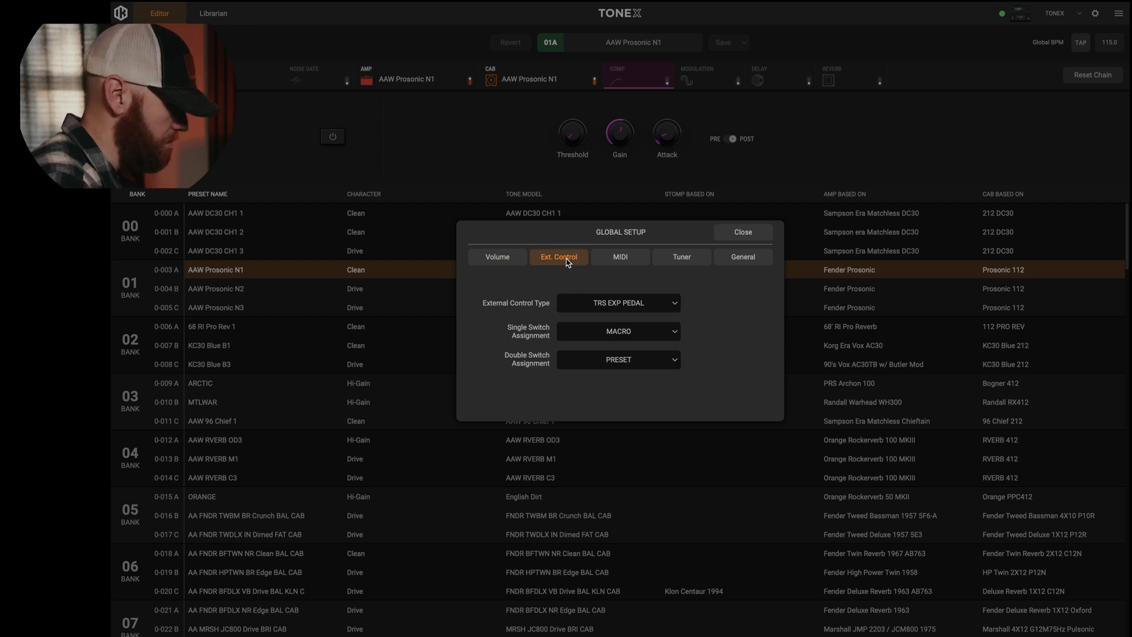
click(681, 257)
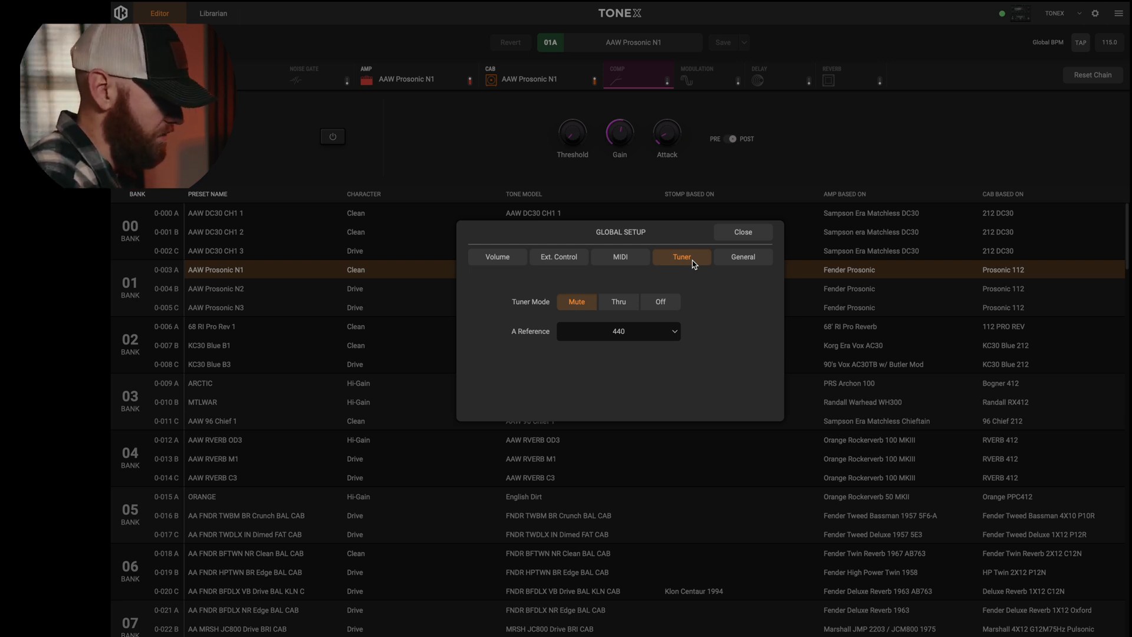
click(742, 257)
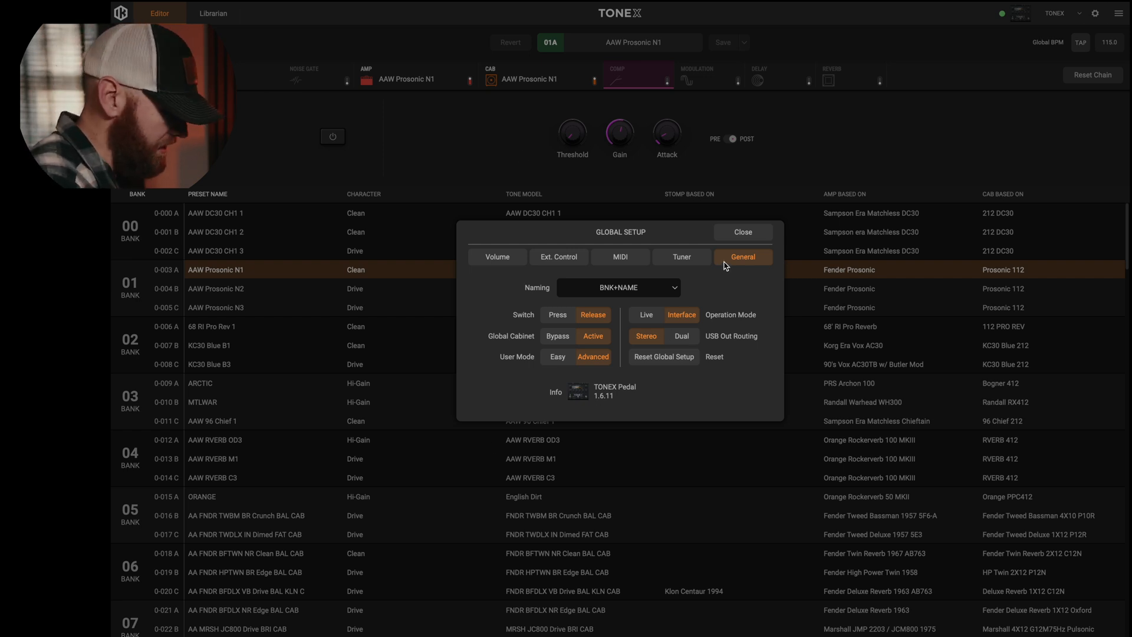
mouse_move(712, 356)
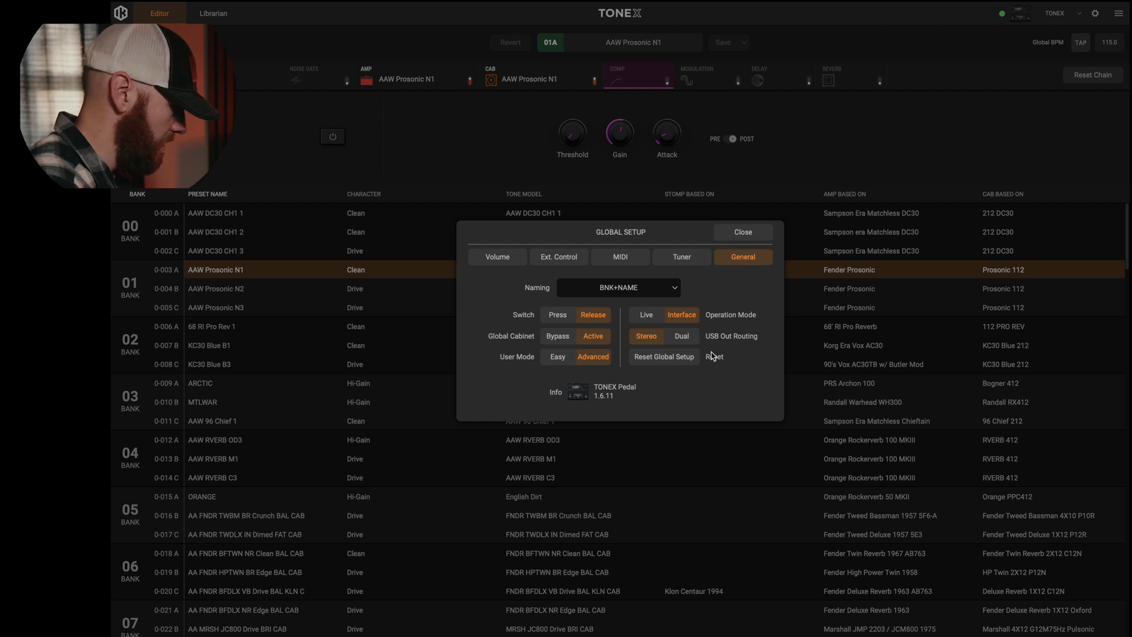
click(617, 287)
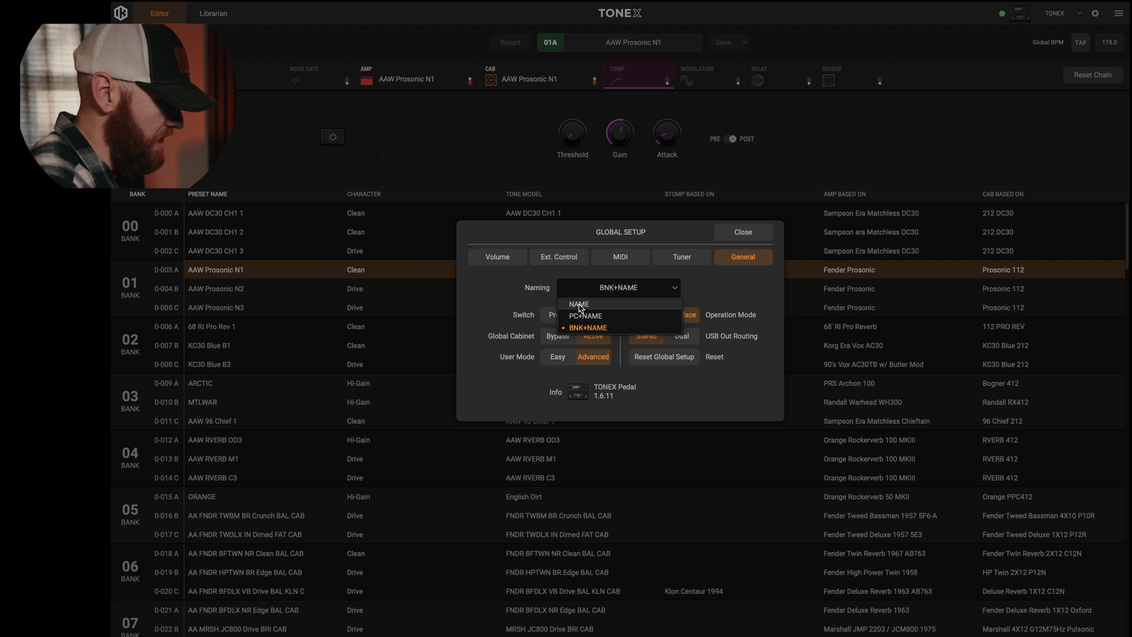
click(742, 232)
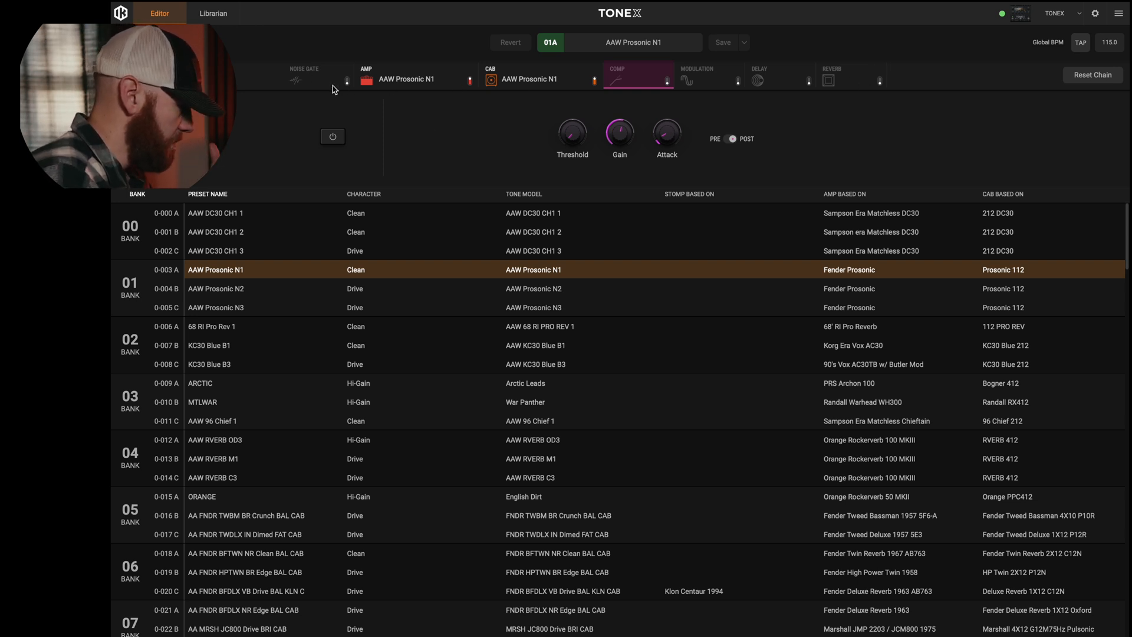
Select the AMP block to display AAW Prosonic N1's tone model and amp controls.
click(401, 75)
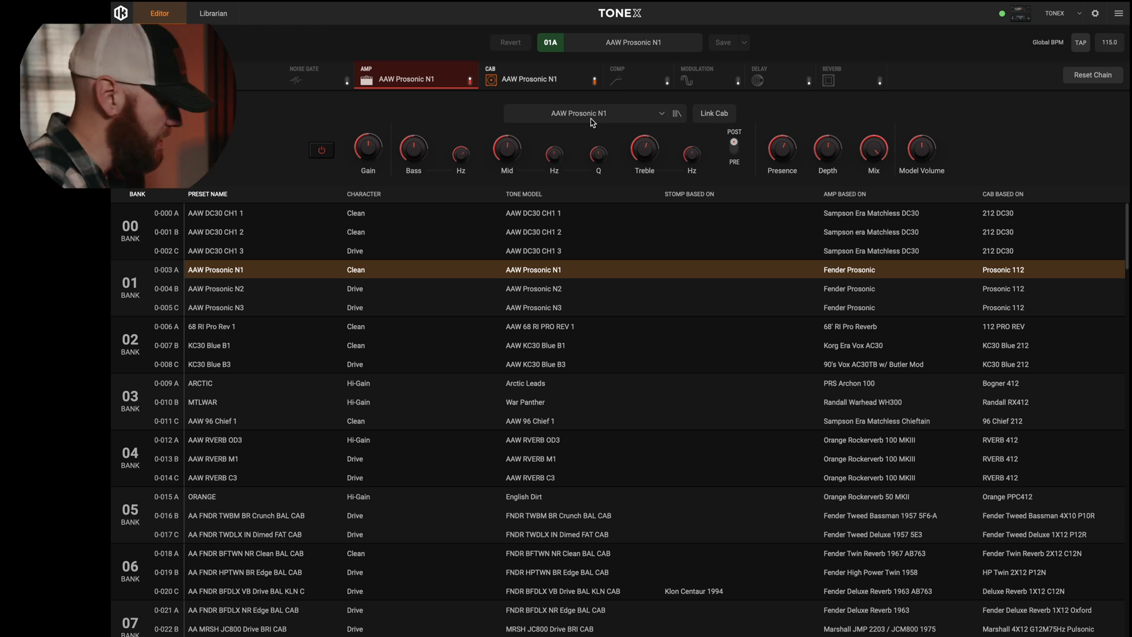
mouse_move(425, 155)
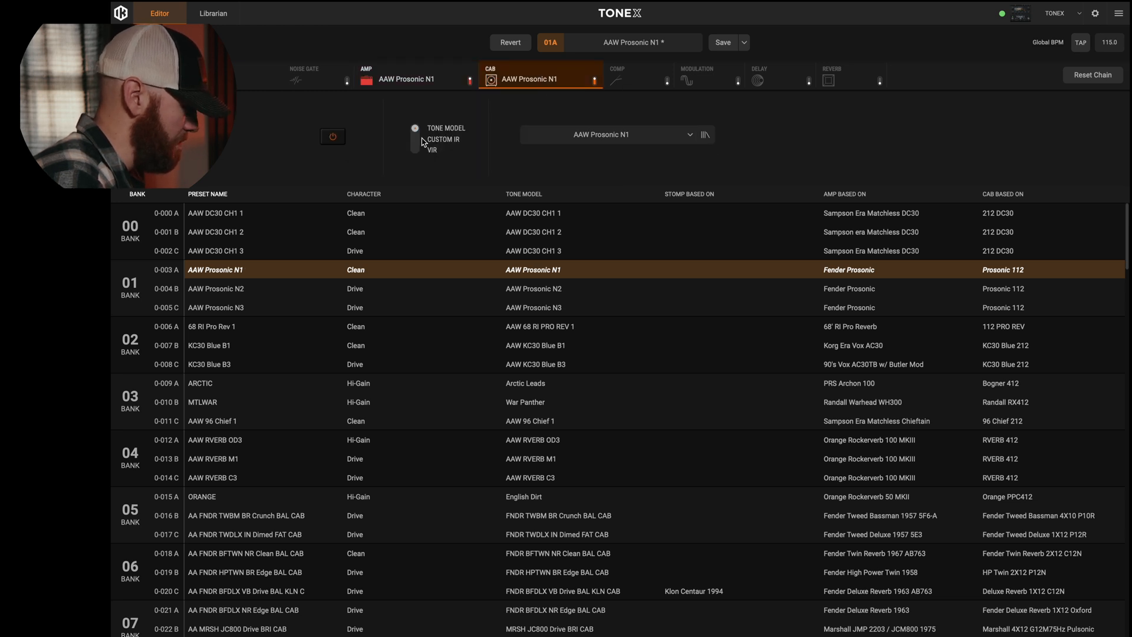
Set the cabinet source back to Tone Model and show the compressor's threshold, gain and attack.
click(415, 139)
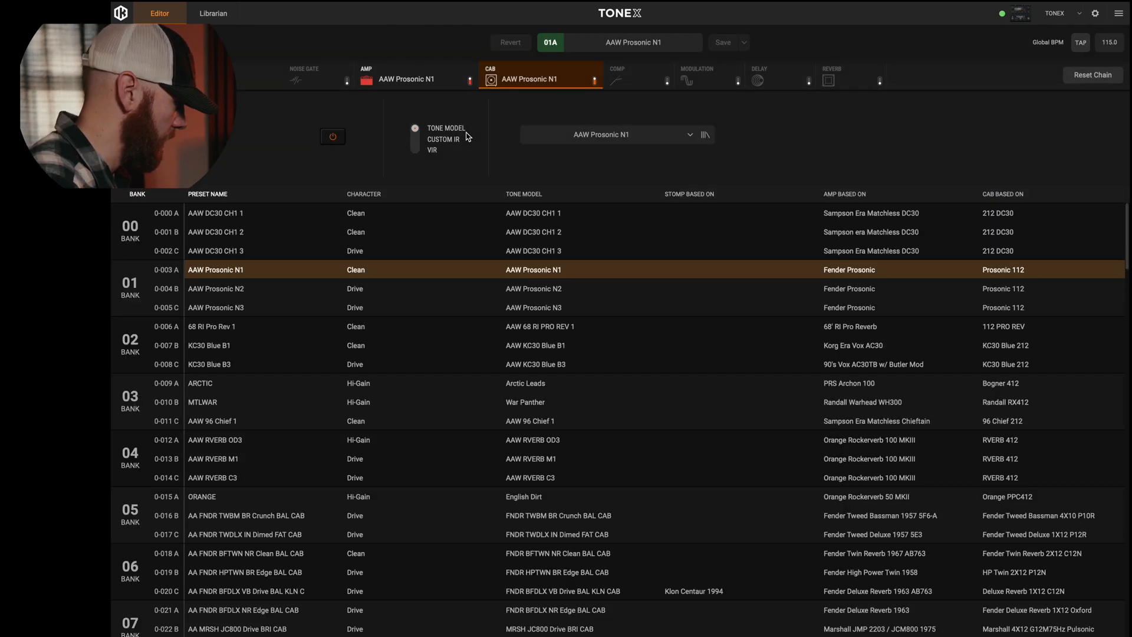
click(635, 74)
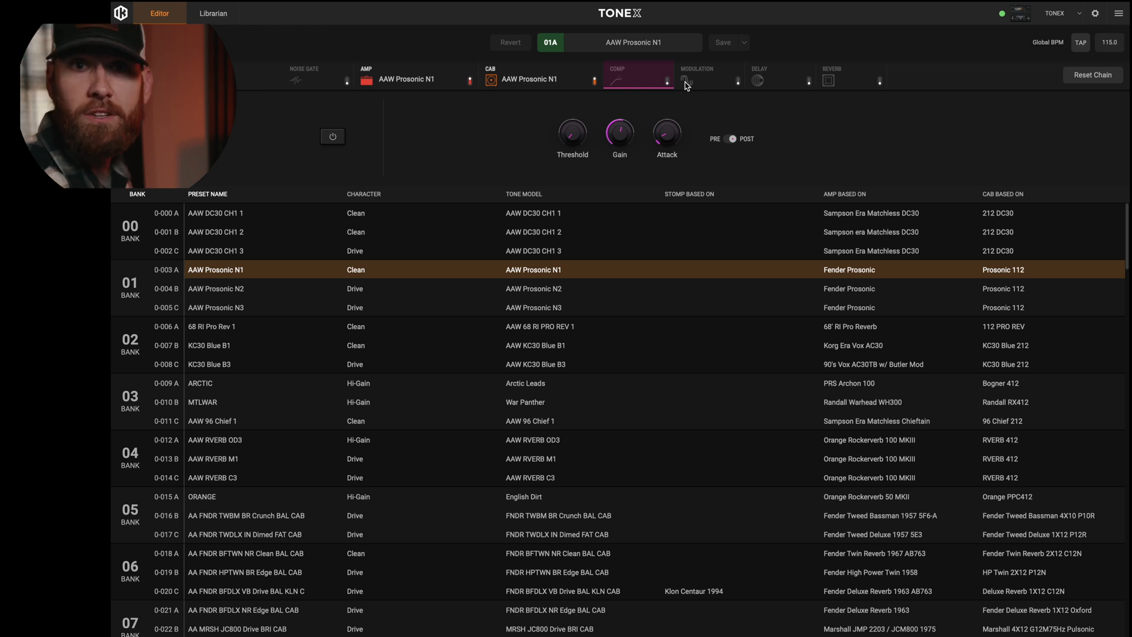
Browse Modulation and Reverb, move COMP ahead of AMP, and view Delay settings.
click(709, 74)
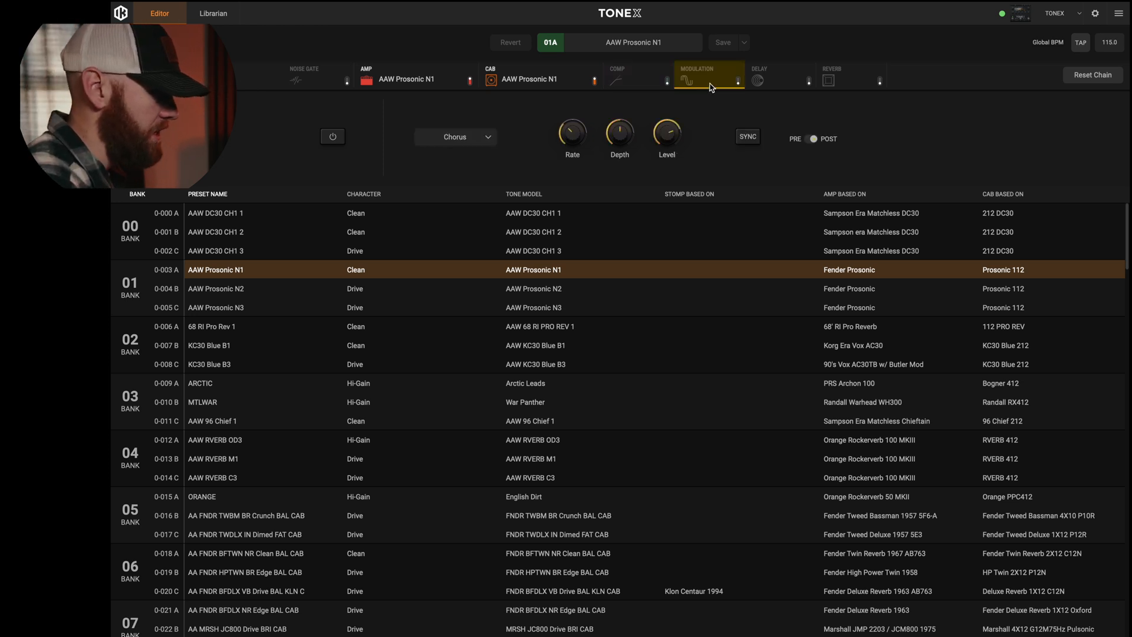
click(850, 75)
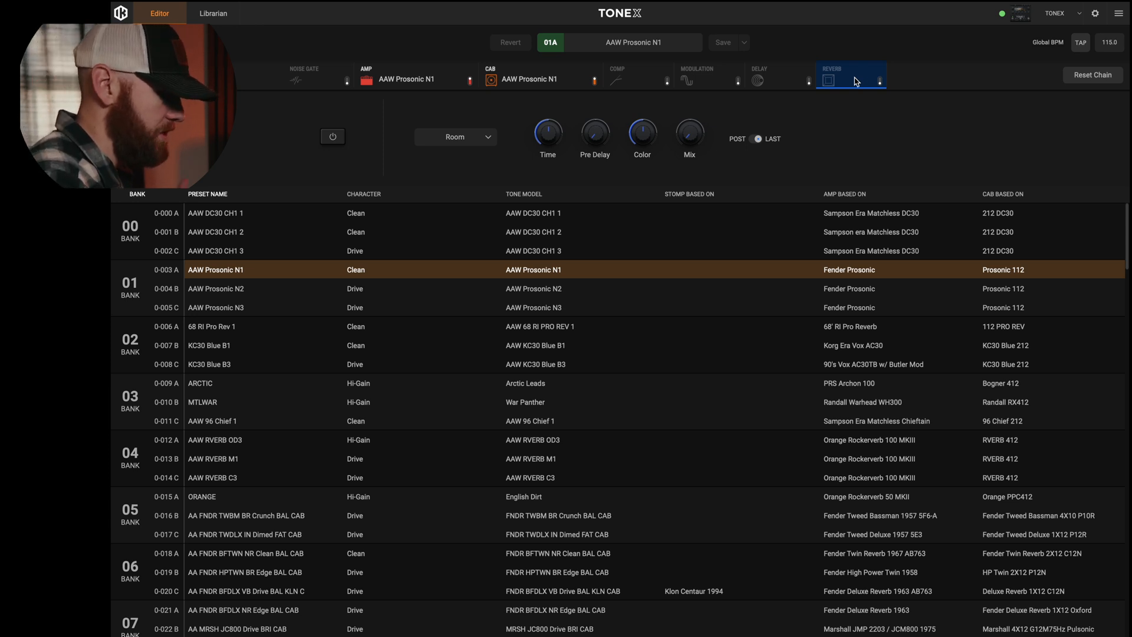
click(638, 74)
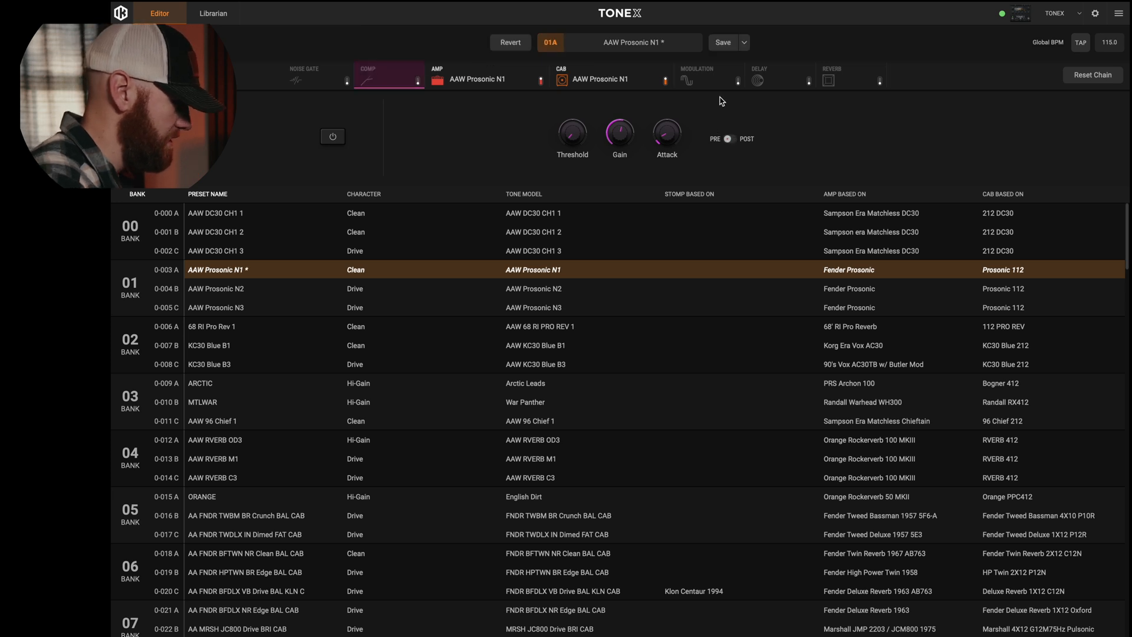
click(780, 78)
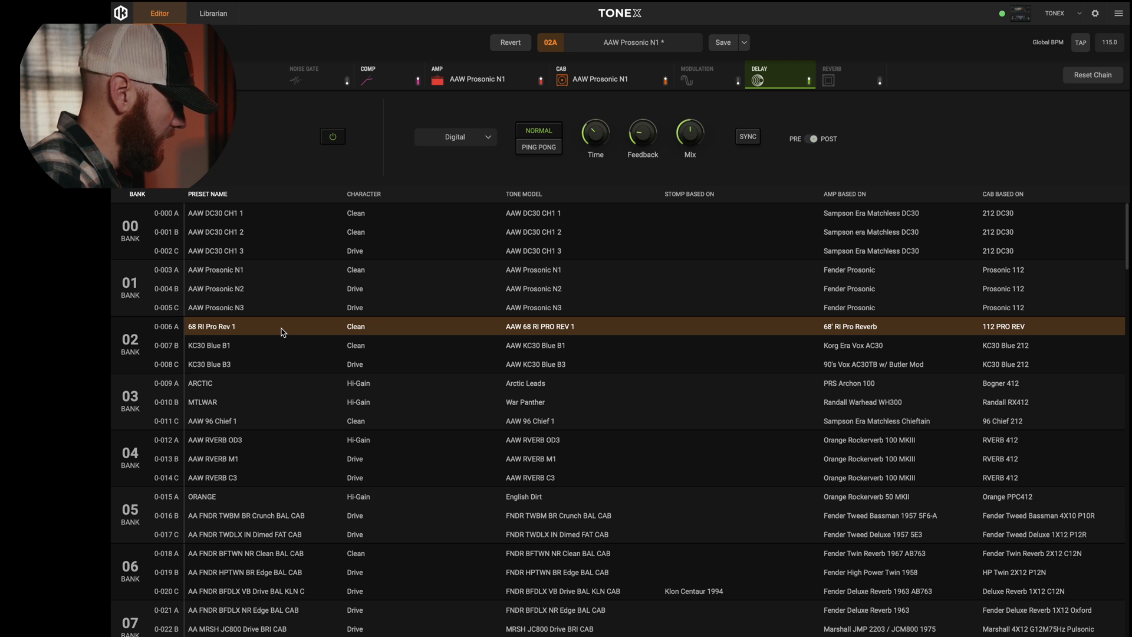
Load preset 00A AAW DC30 CH1 1, then go to the Librarian page.
double_click(215, 212)
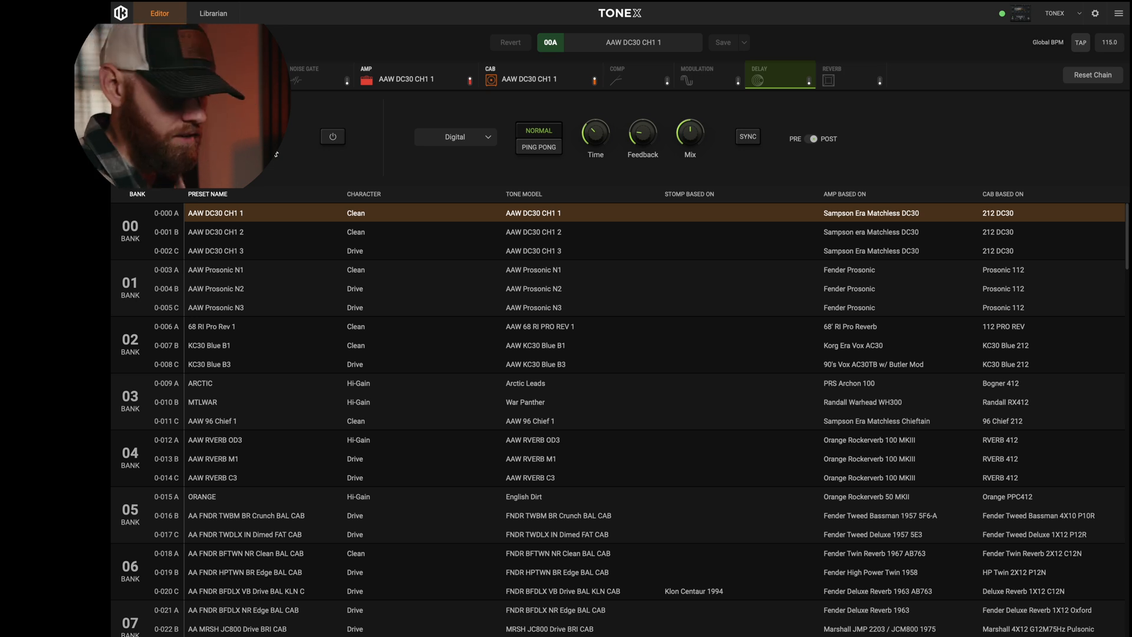
click(213, 13)
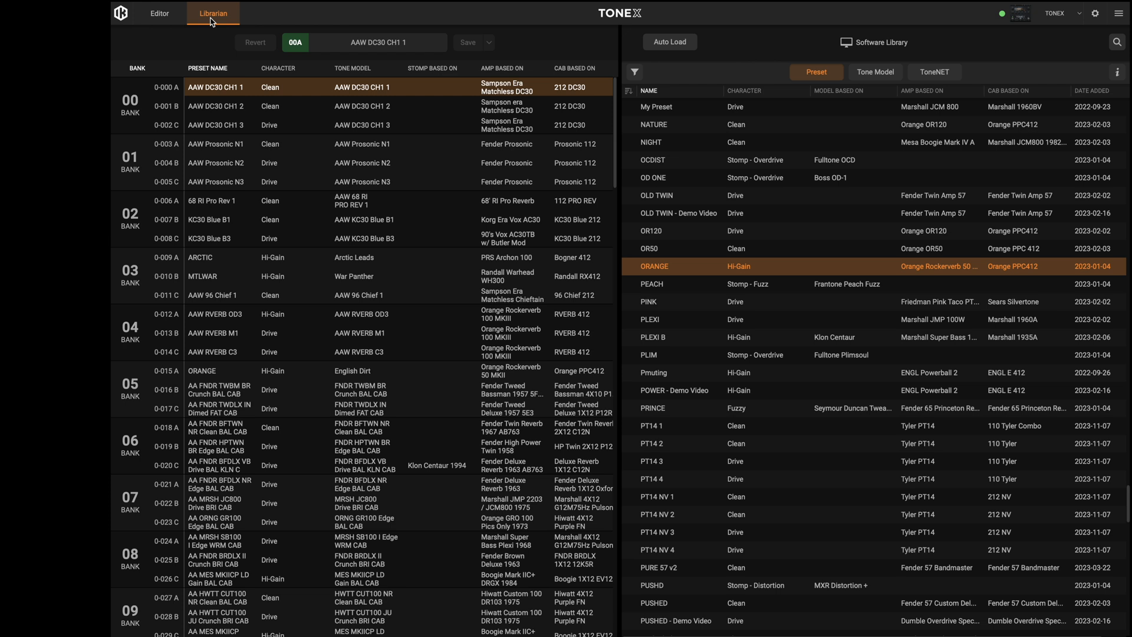
mouse_move(212, 16)
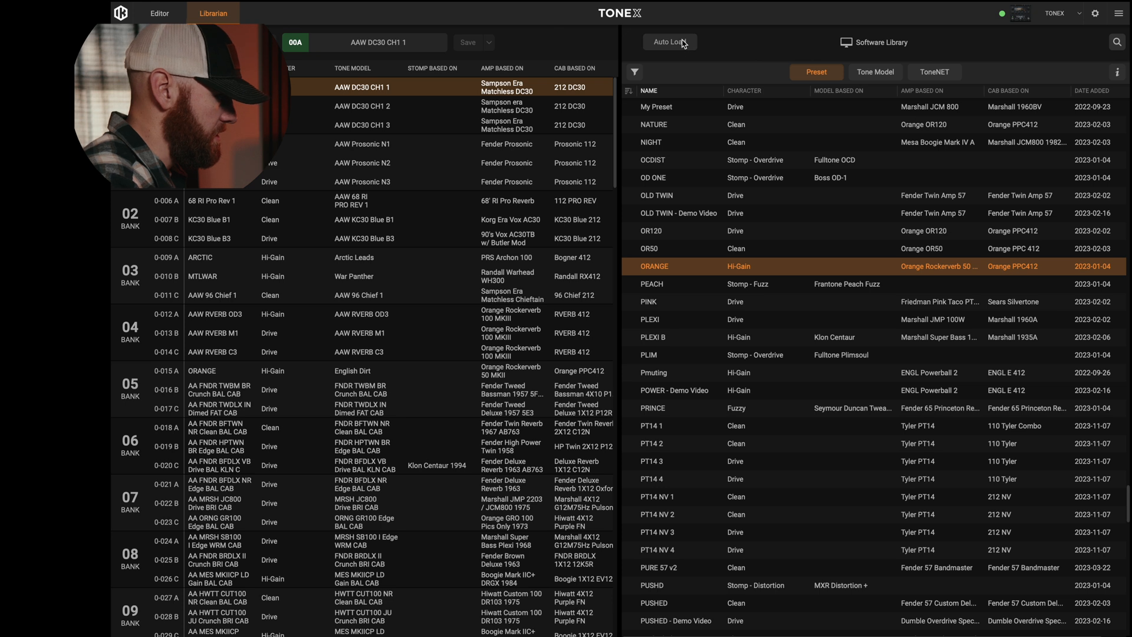
Enable Auto Load and pick OR50 from the Software Library into slot 00A.
click(668, 42)
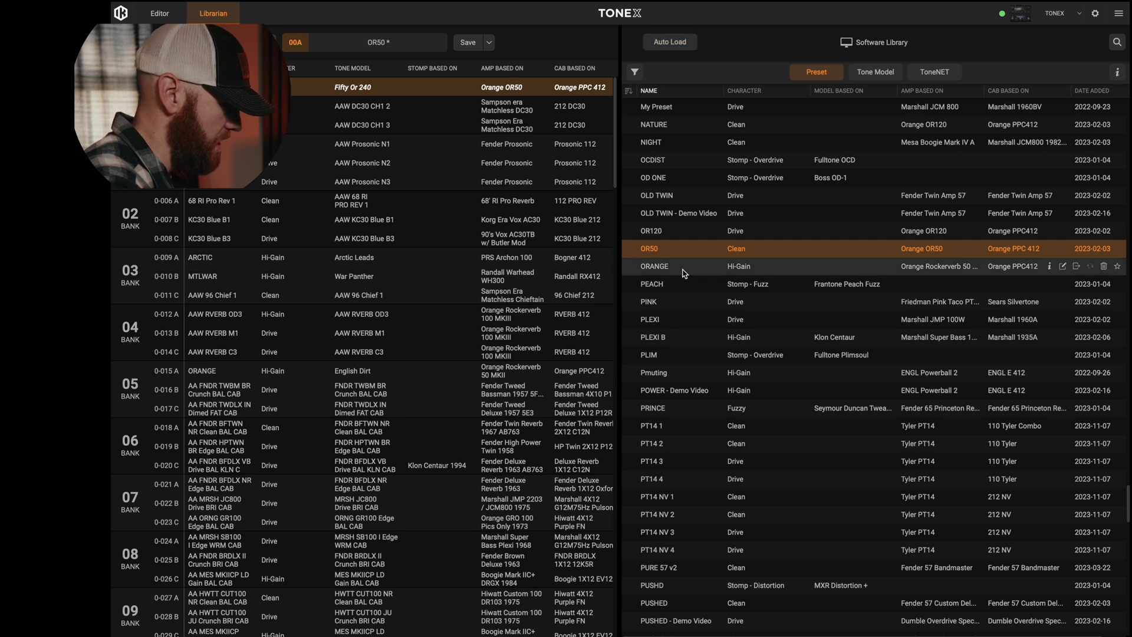
click(653, 266)
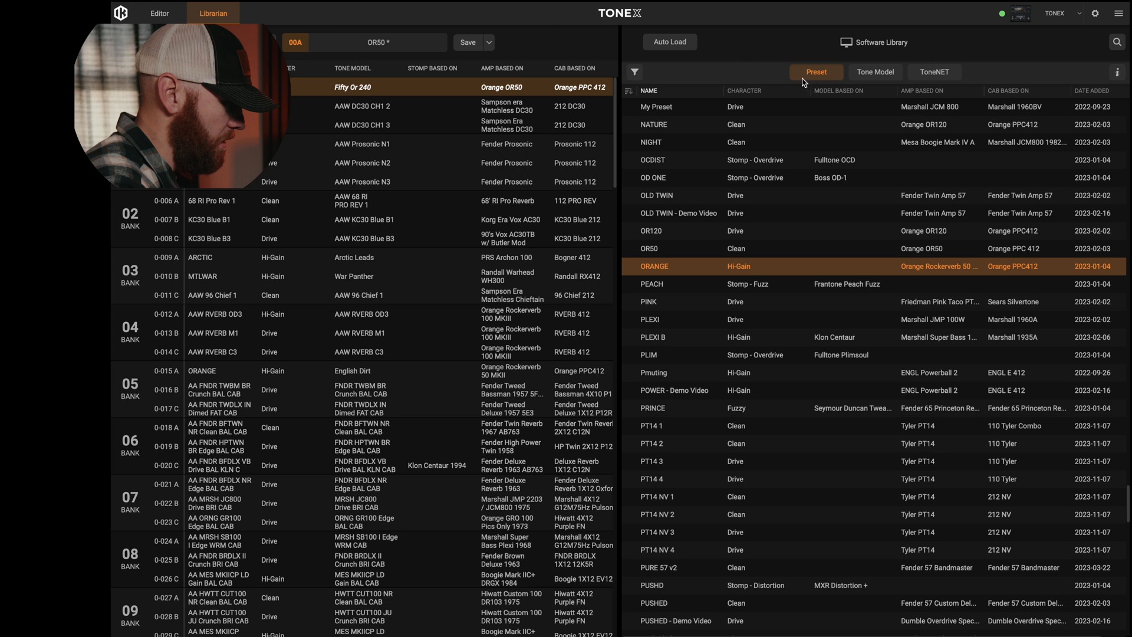
mouse_move(828, 81)
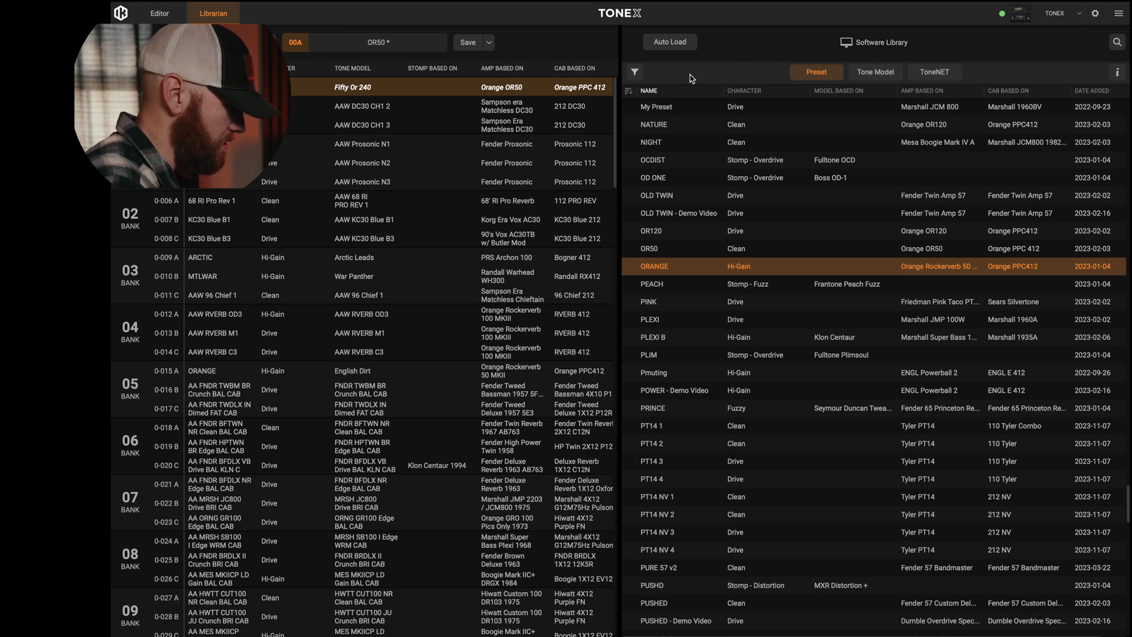
Toggle the filter panel and search the software library for 'fender'.
click(634, 72)
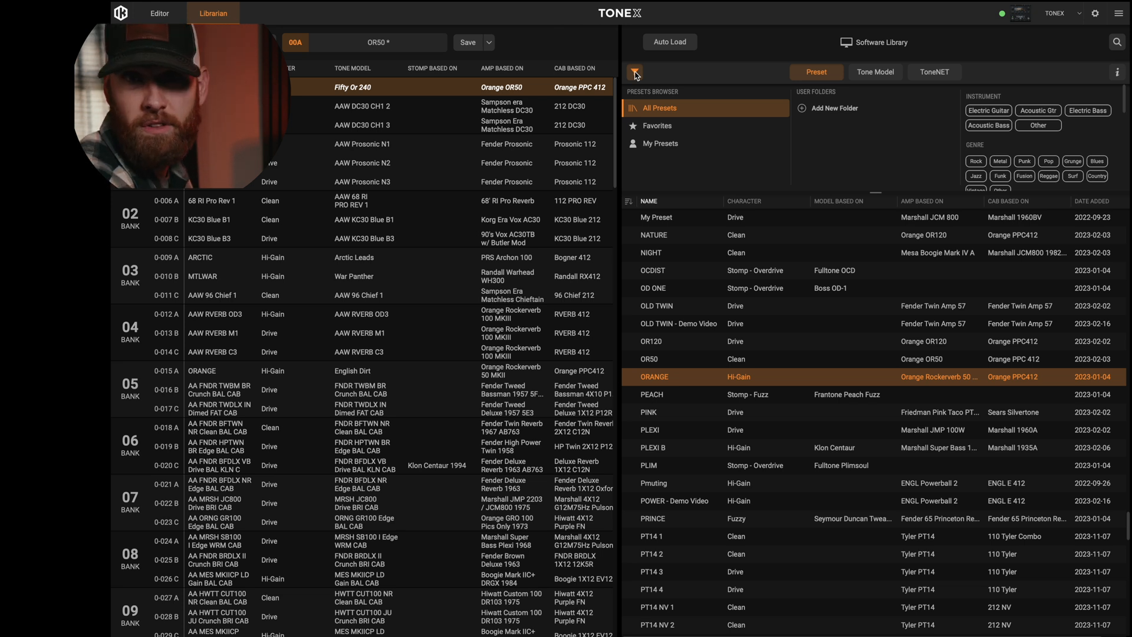
click(633, 71)
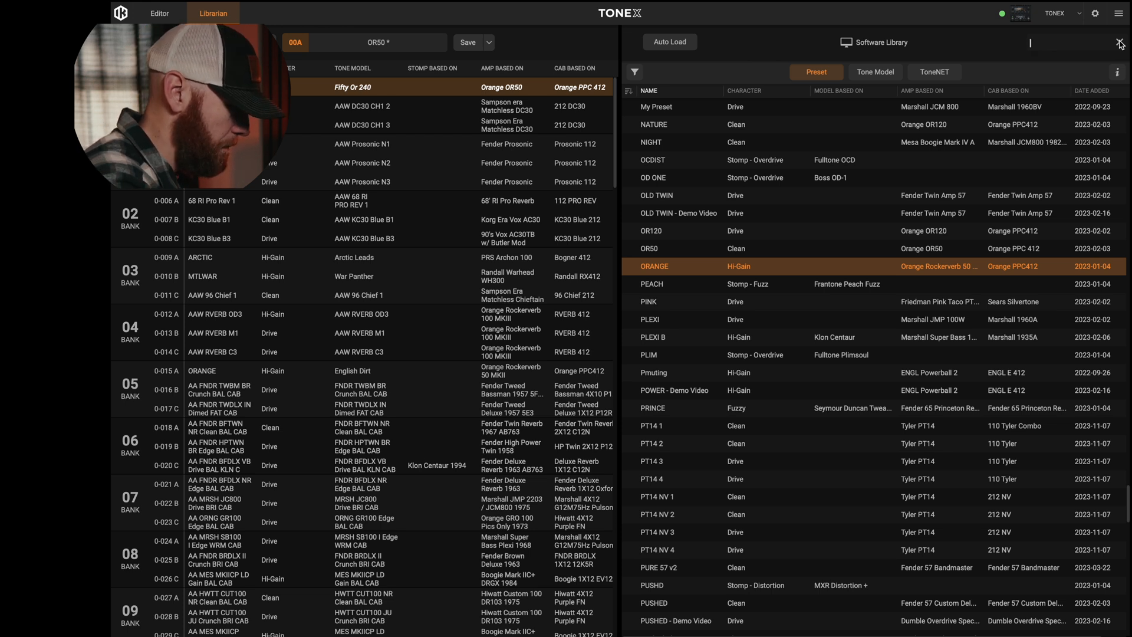
text(fender)
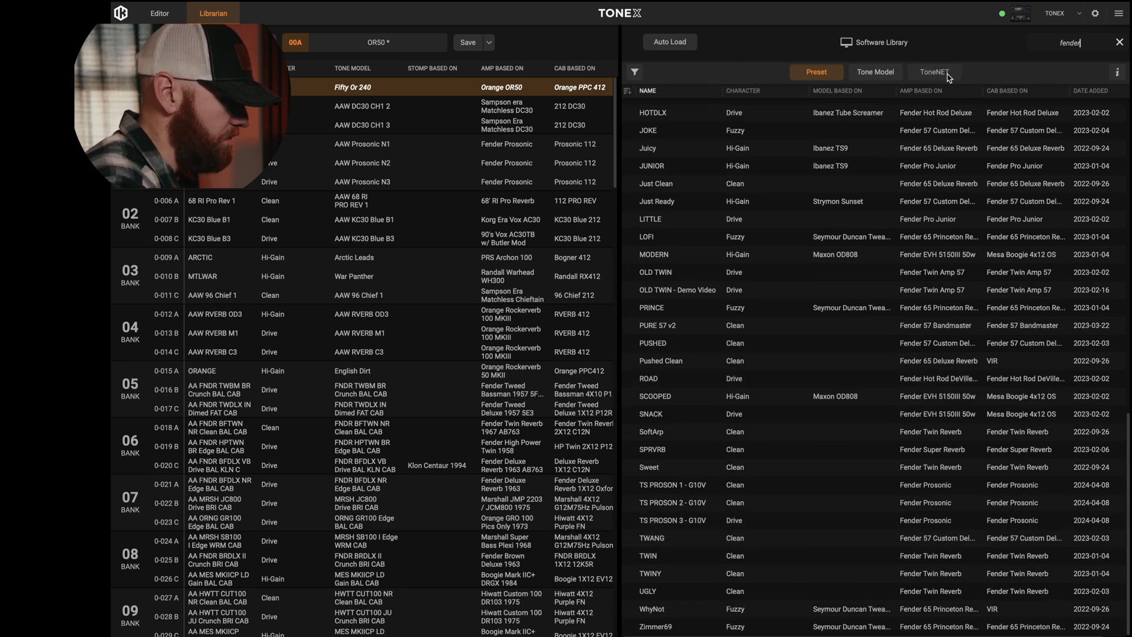
click(934, 72)
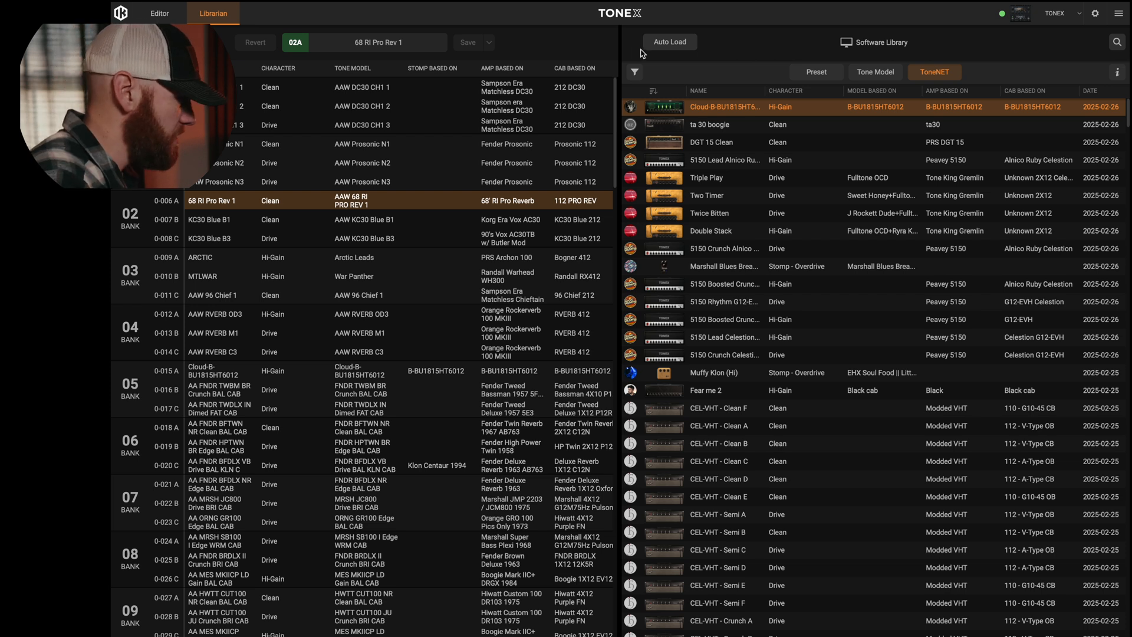
mouse_move(624, 32)
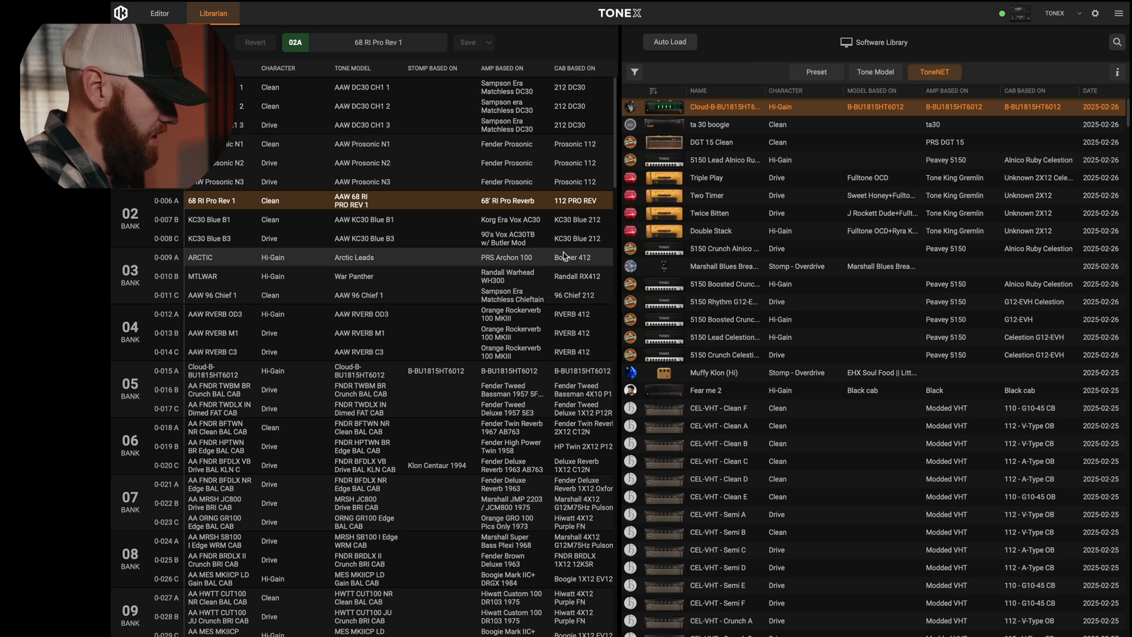
mouse_move(872, 282)
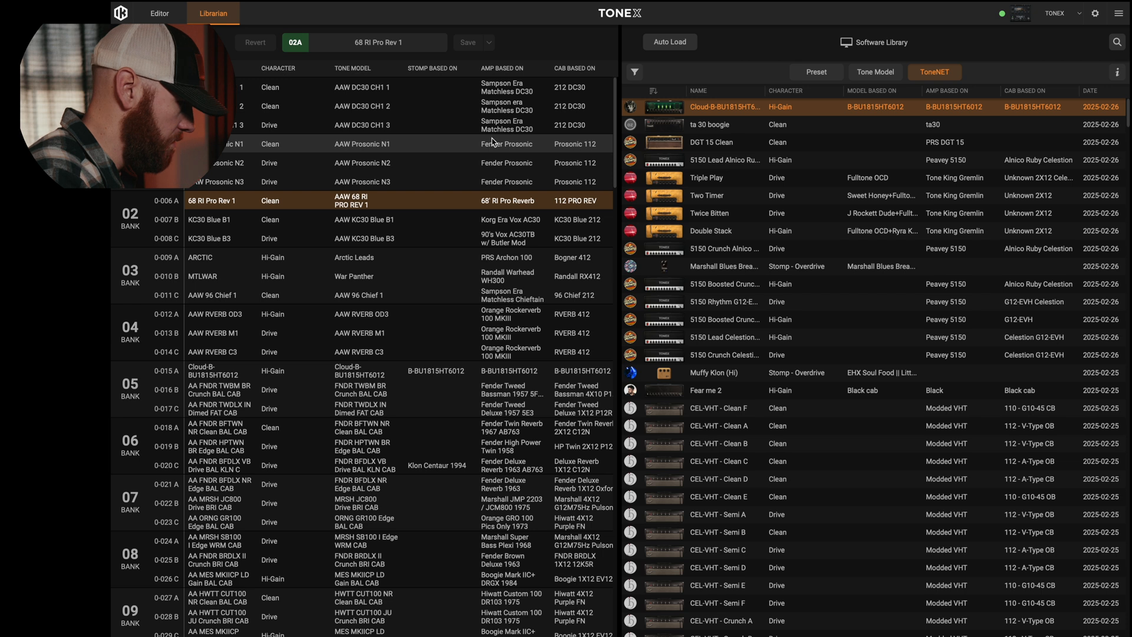
Return to the Editor page showing 68 RI Pro Rev 1's digital delay settings.
click(160, 13)
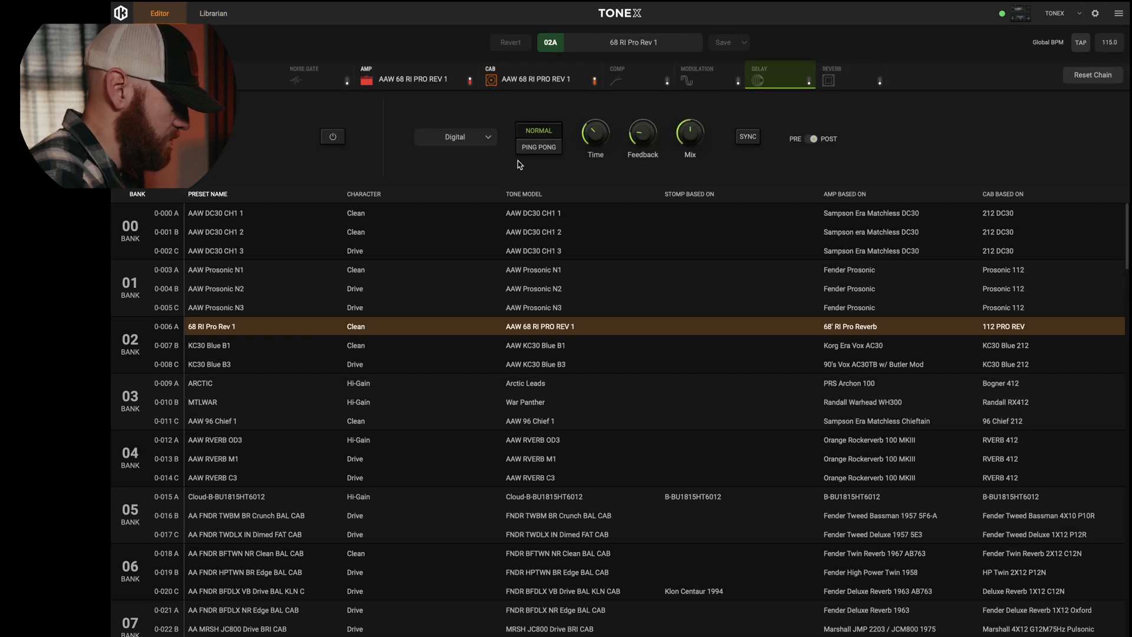
mouse_move(692, 178)
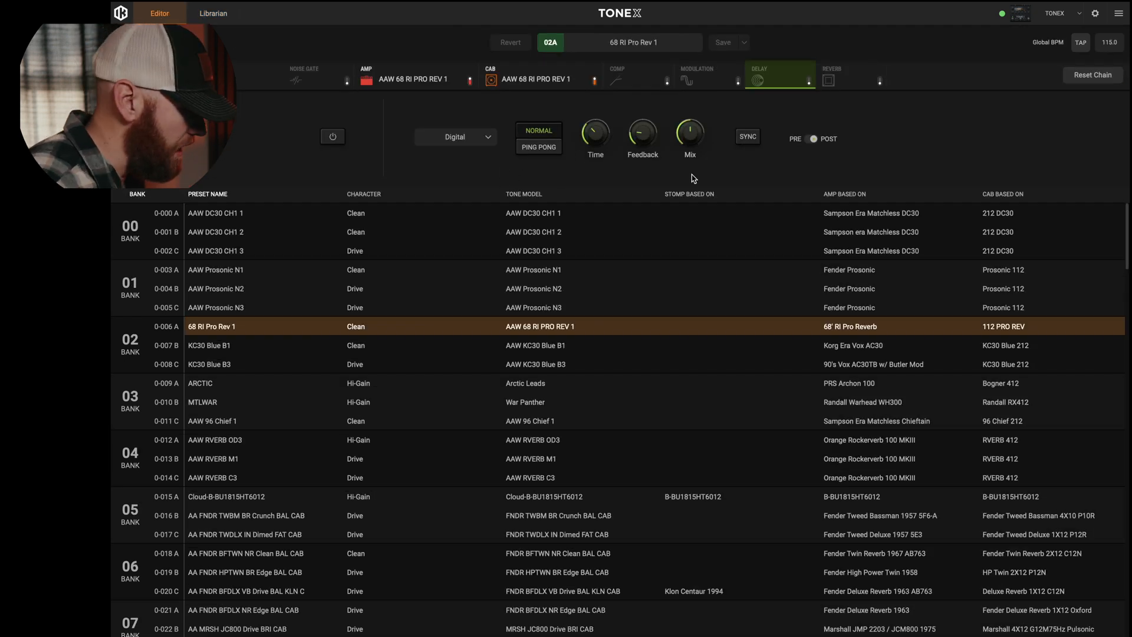